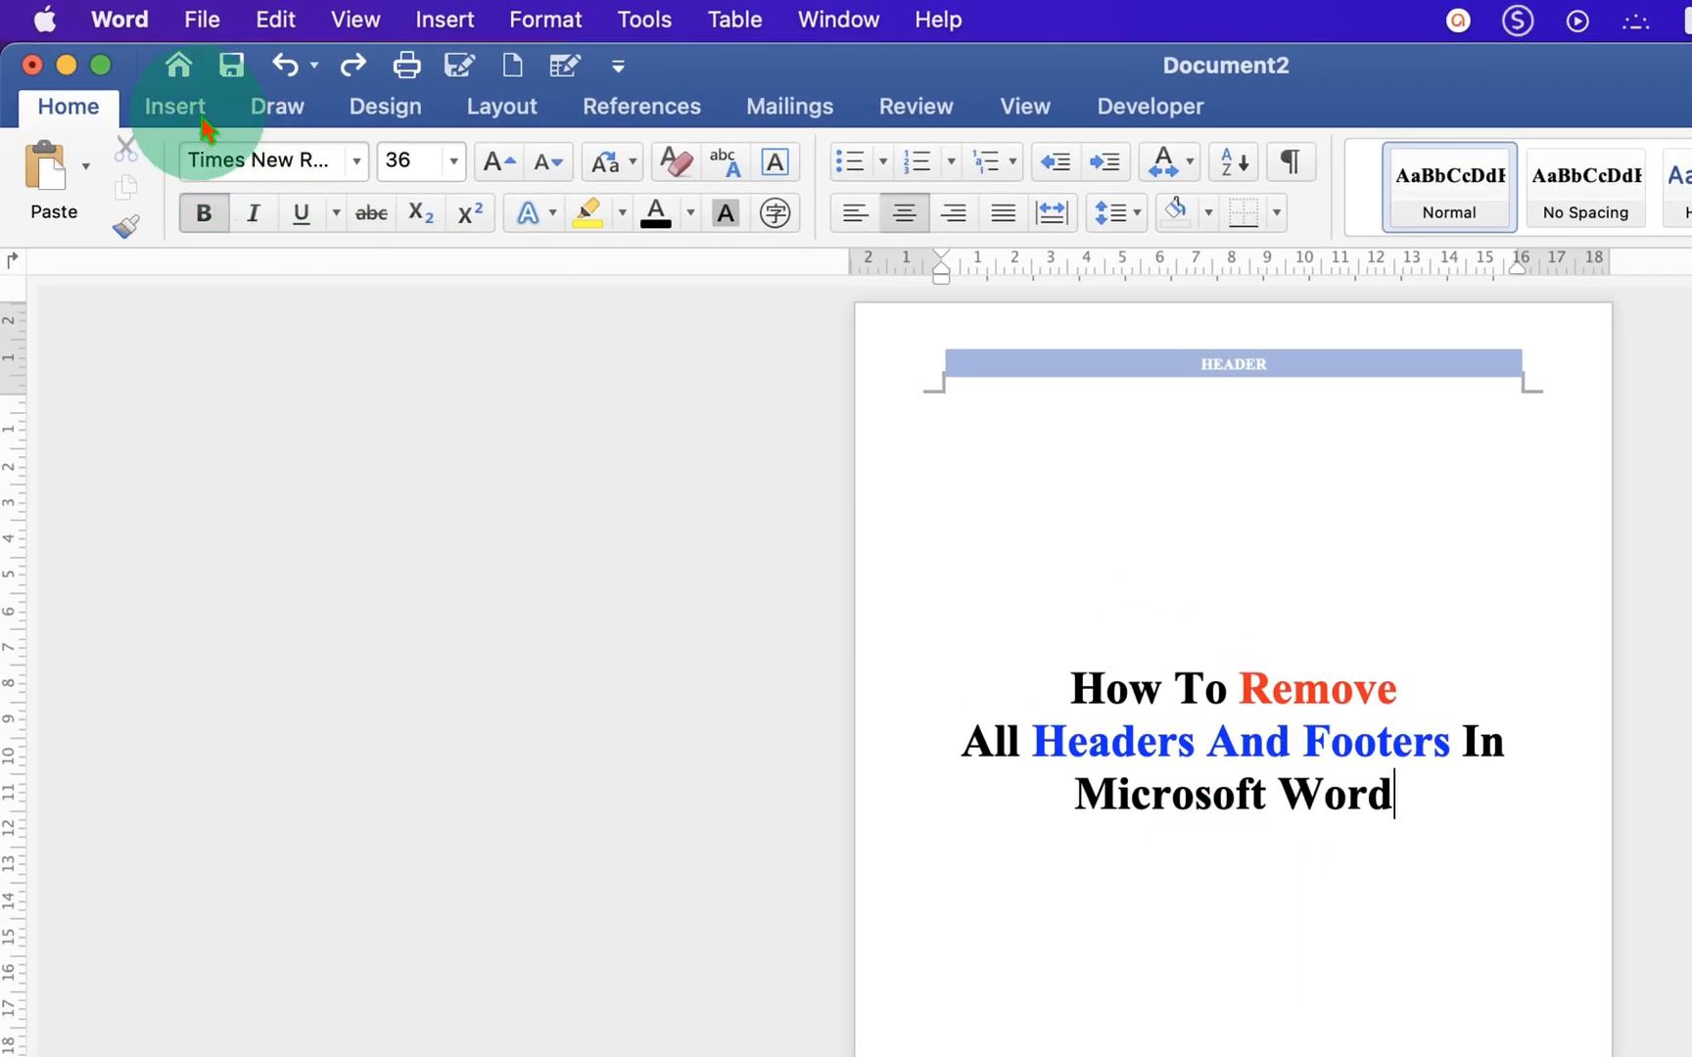
# Remove the header via the Insert ribbon's Header menu, leaving only the centered title.
pyautogui.click(175, 106)
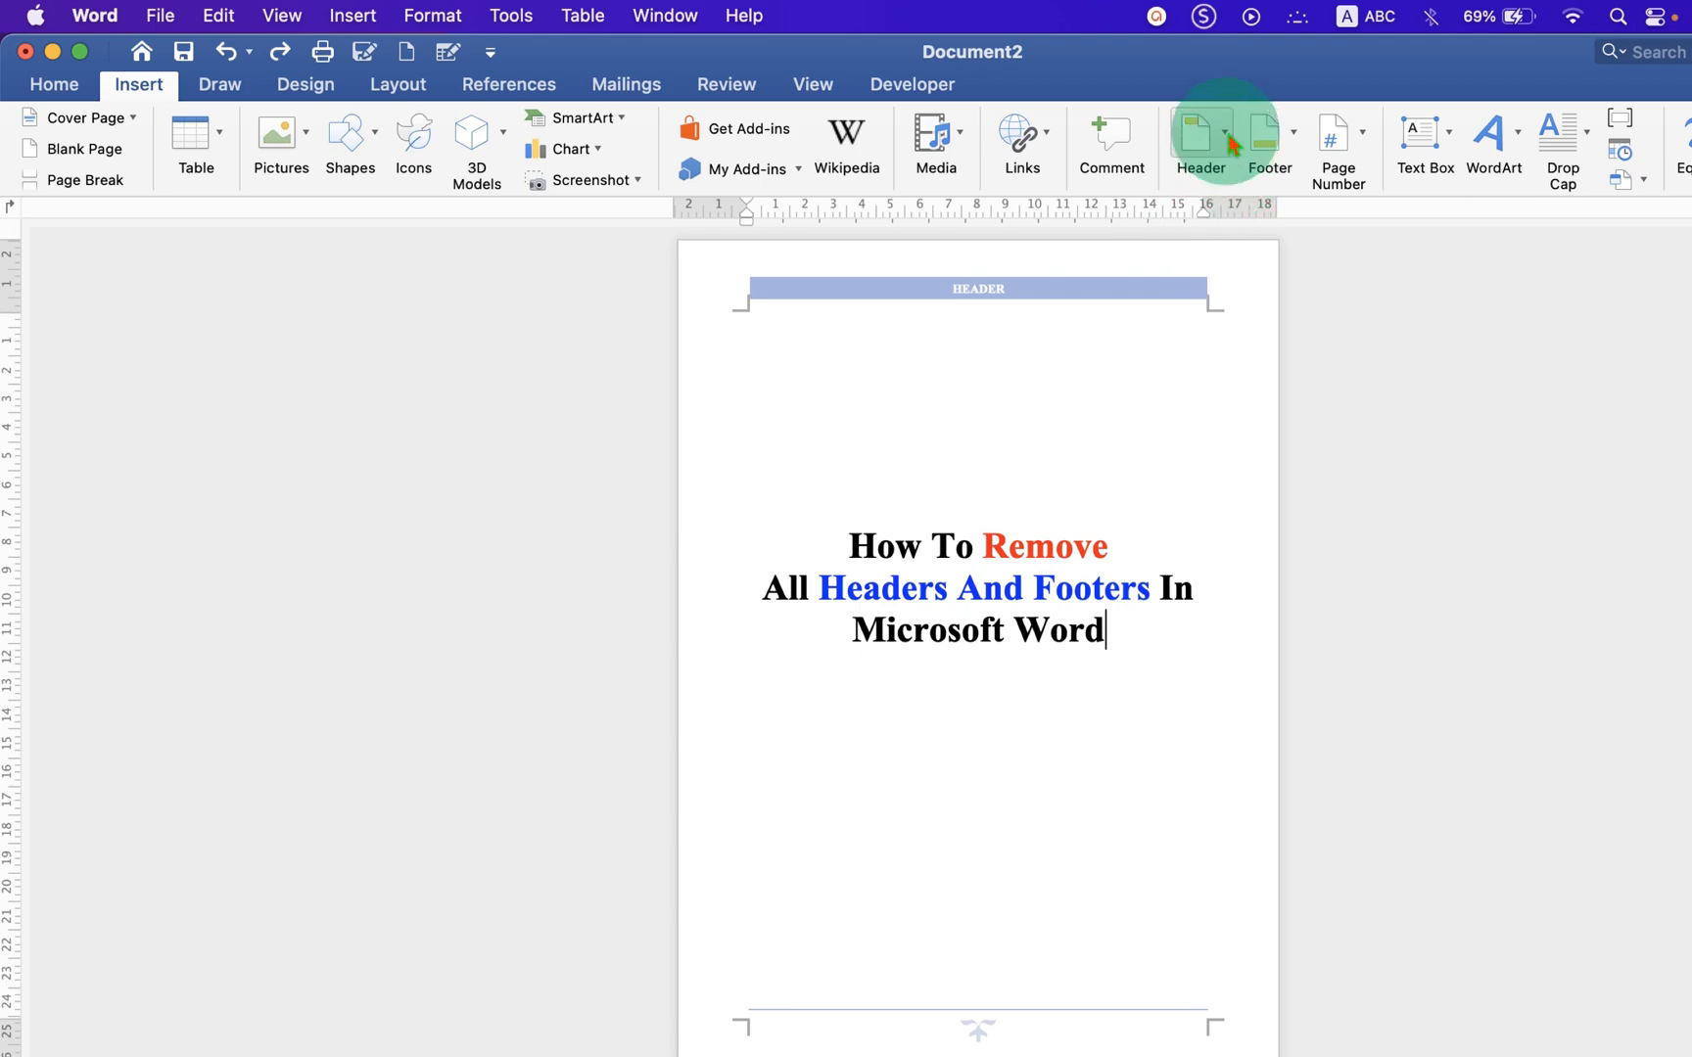
pyautogui.moveTo(1201, 145)
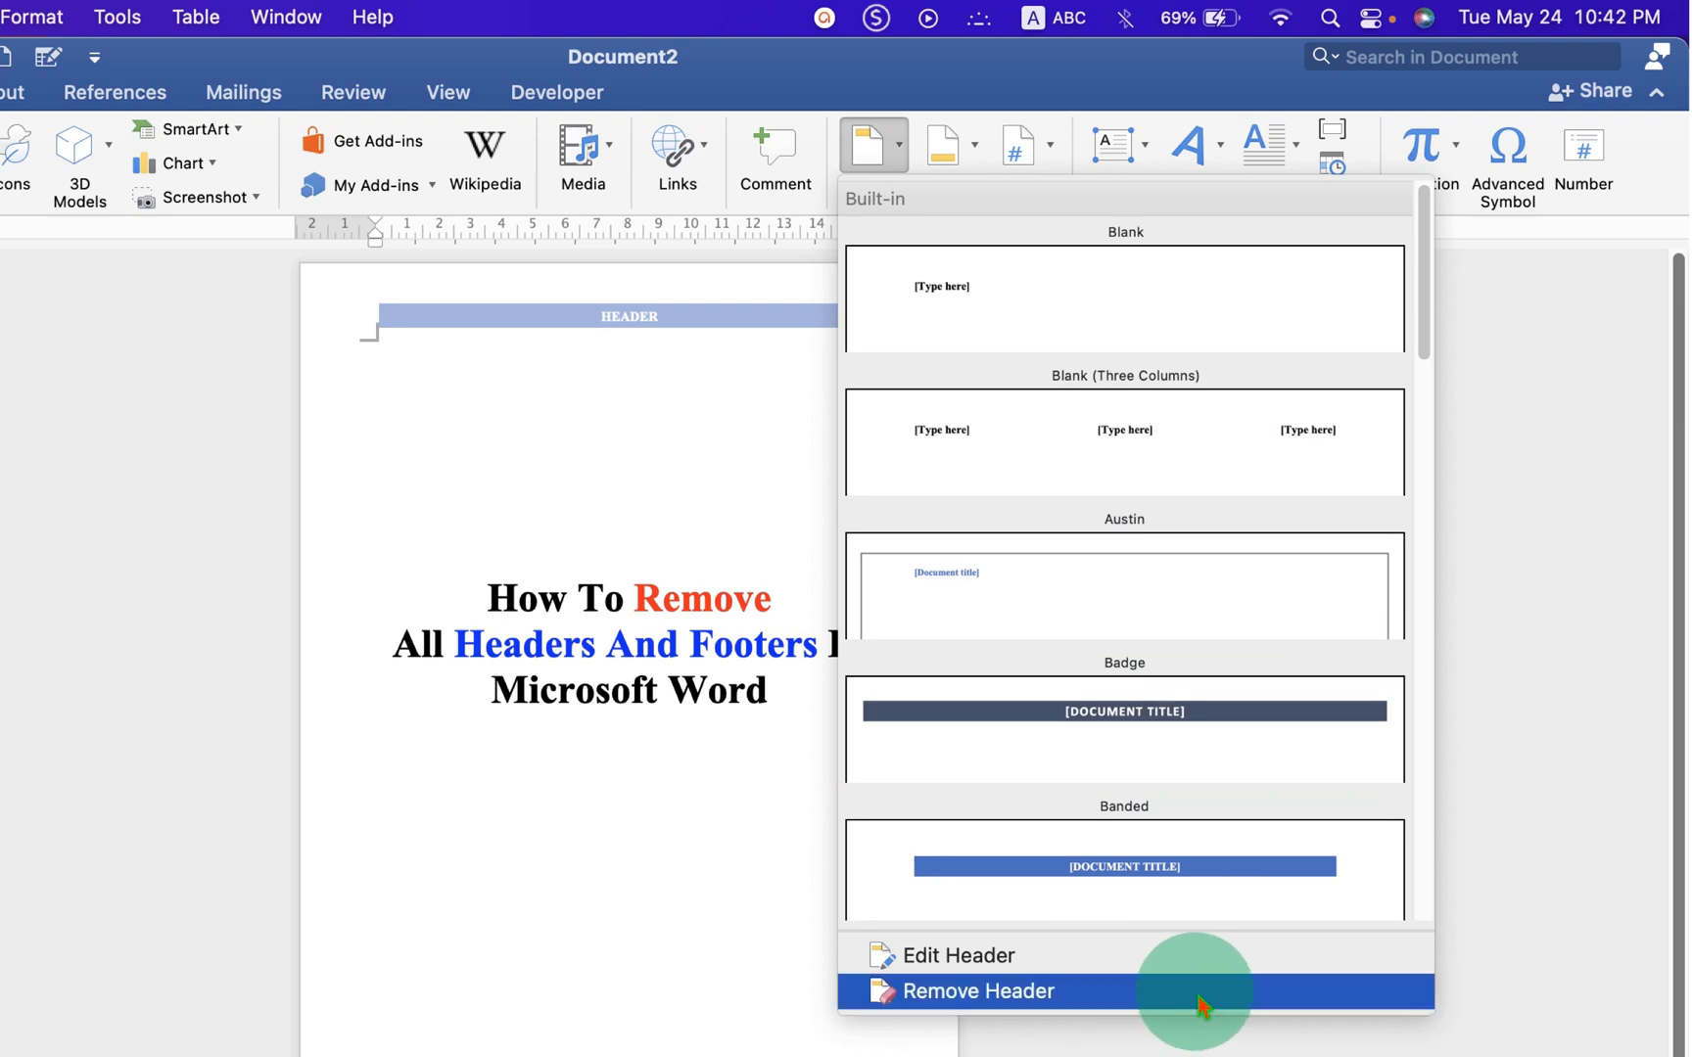
pyautogui.click(979, 991)
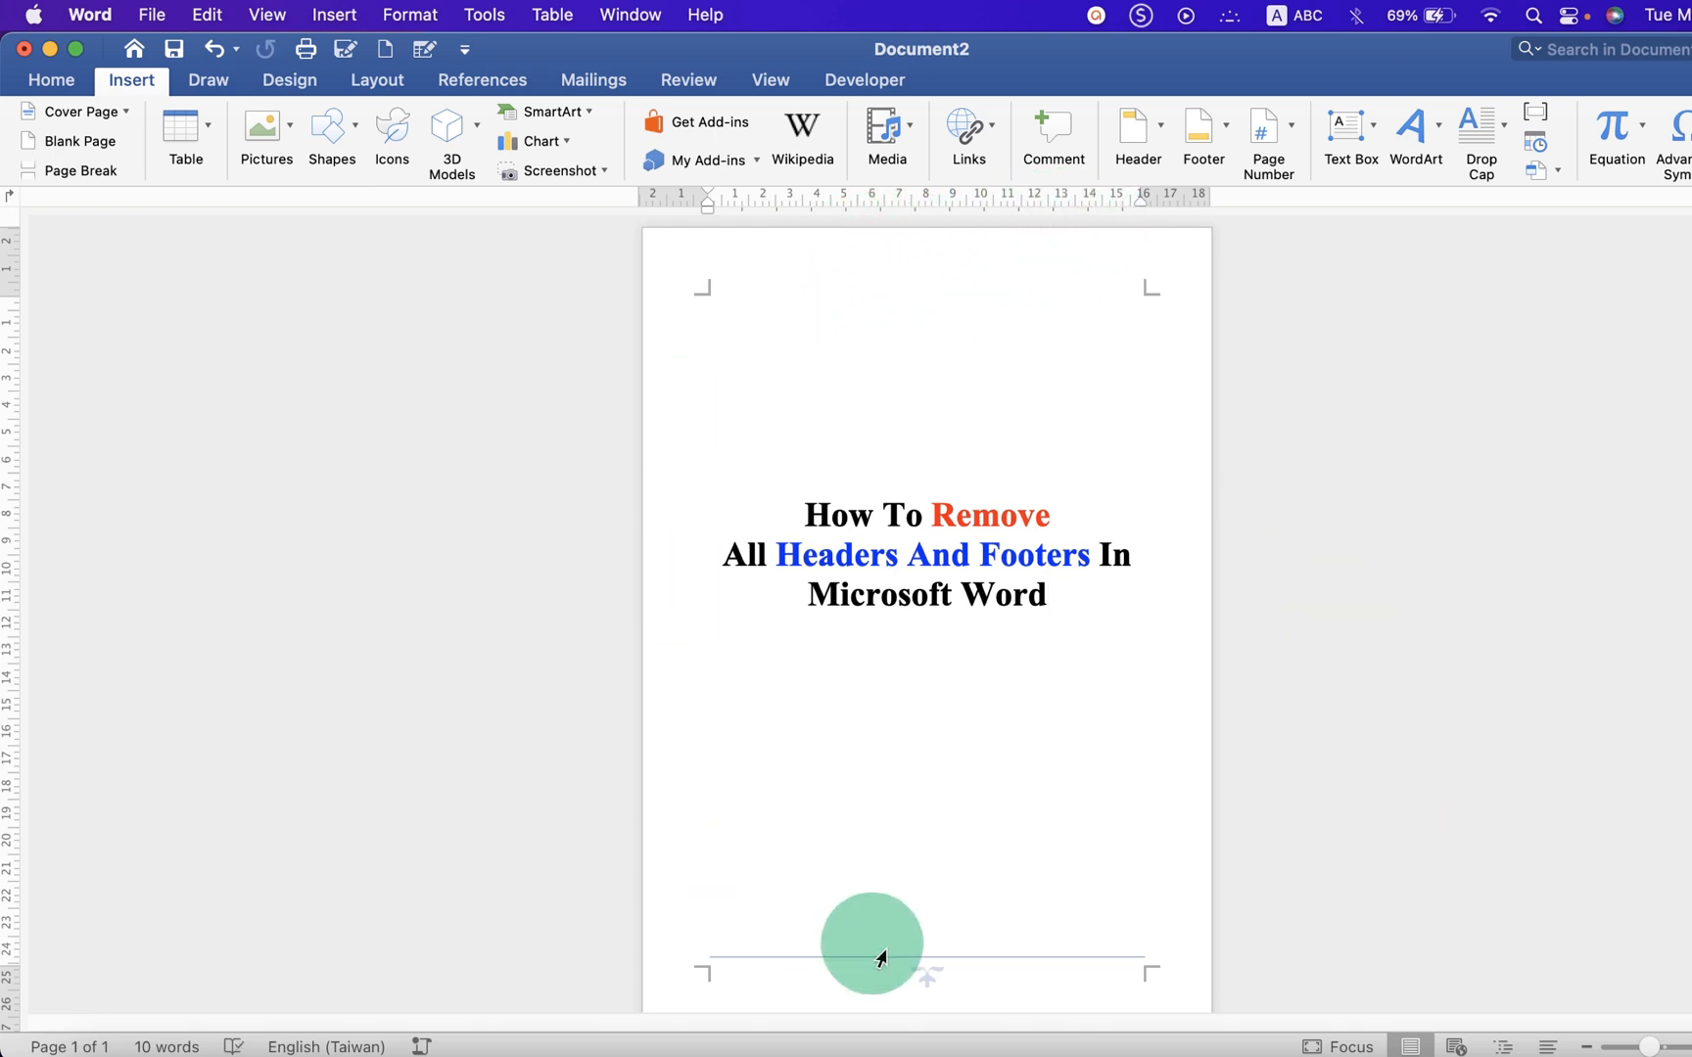
# Remove the footer via the Insert ribbon's Footer menu so the page has no header or footer.
pyautogui.click(49, 80)
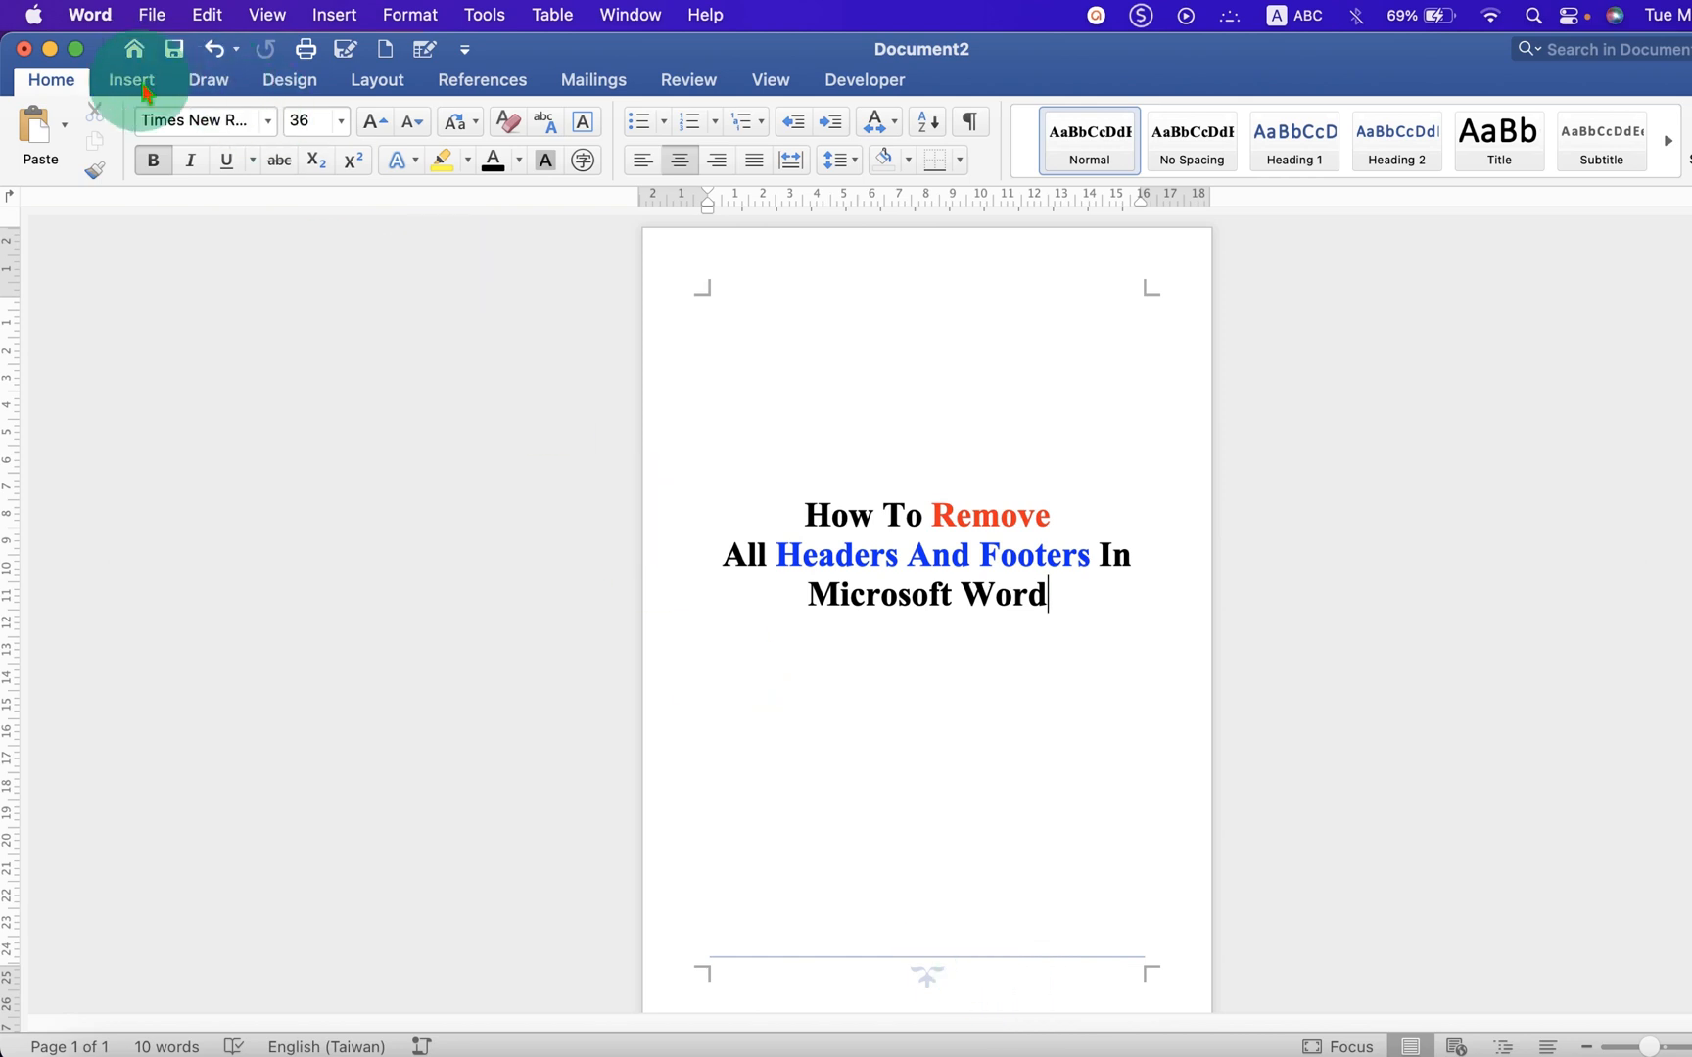
pyautogui.click(131, 80)
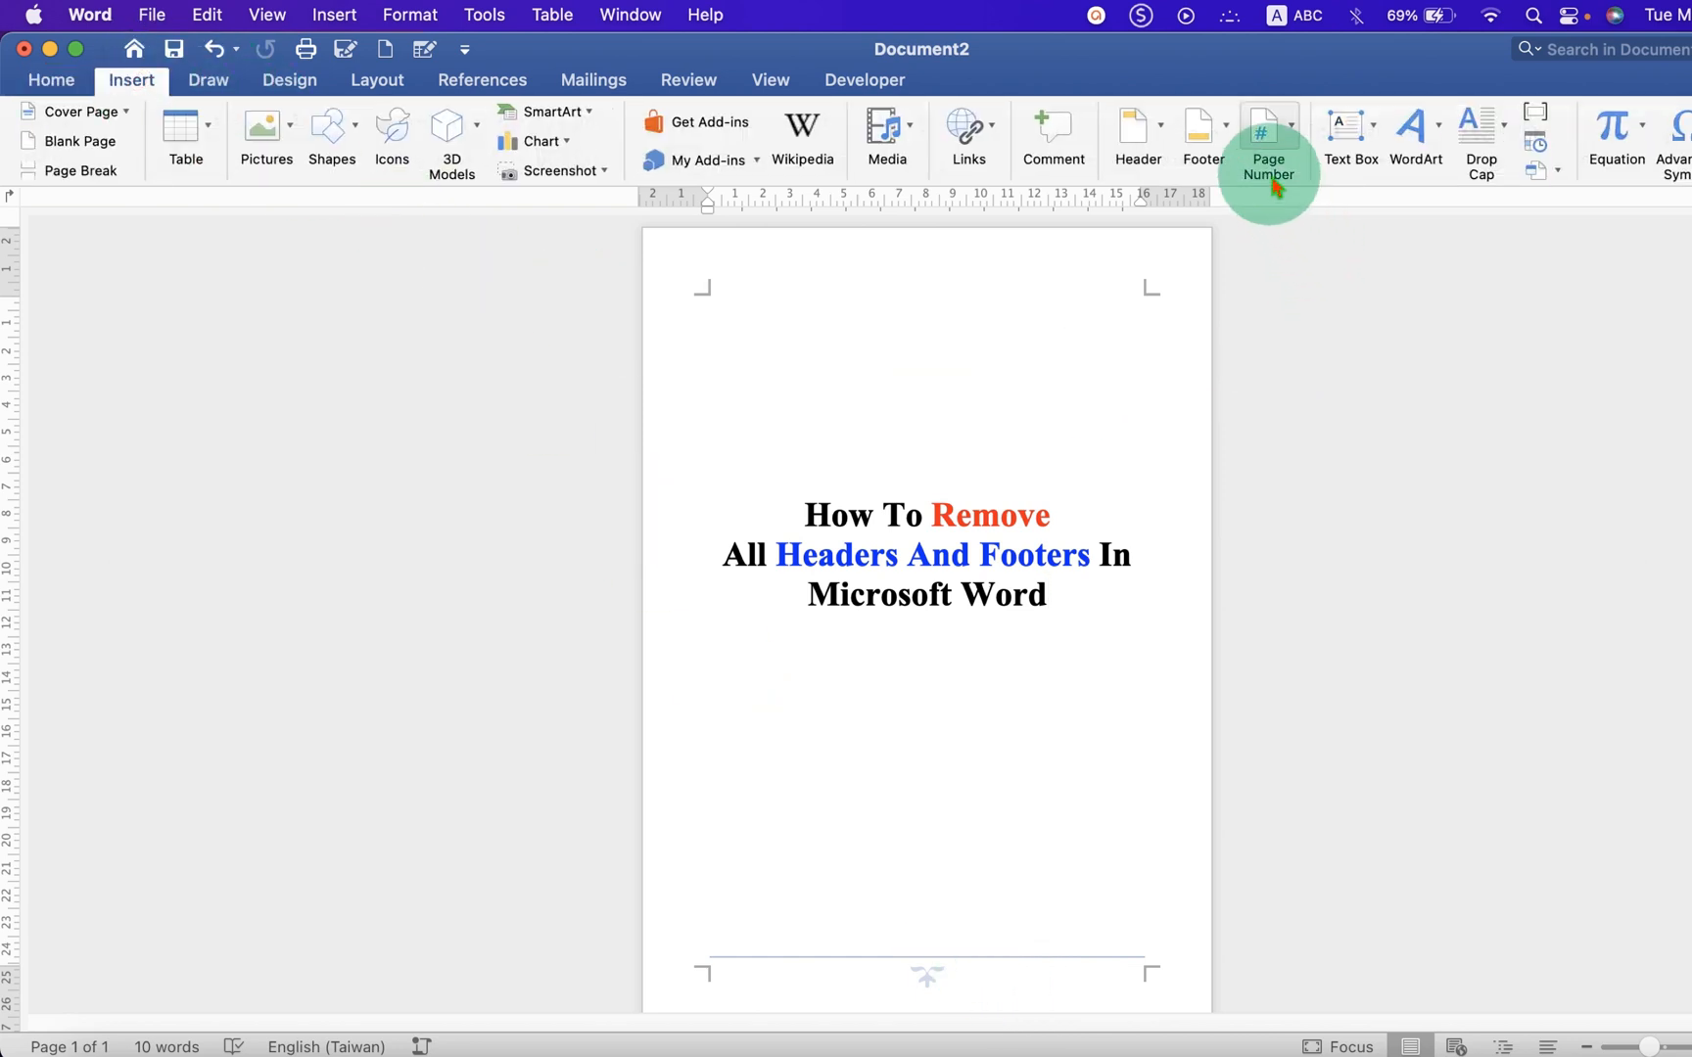
pyautogui.click(1200, 139)
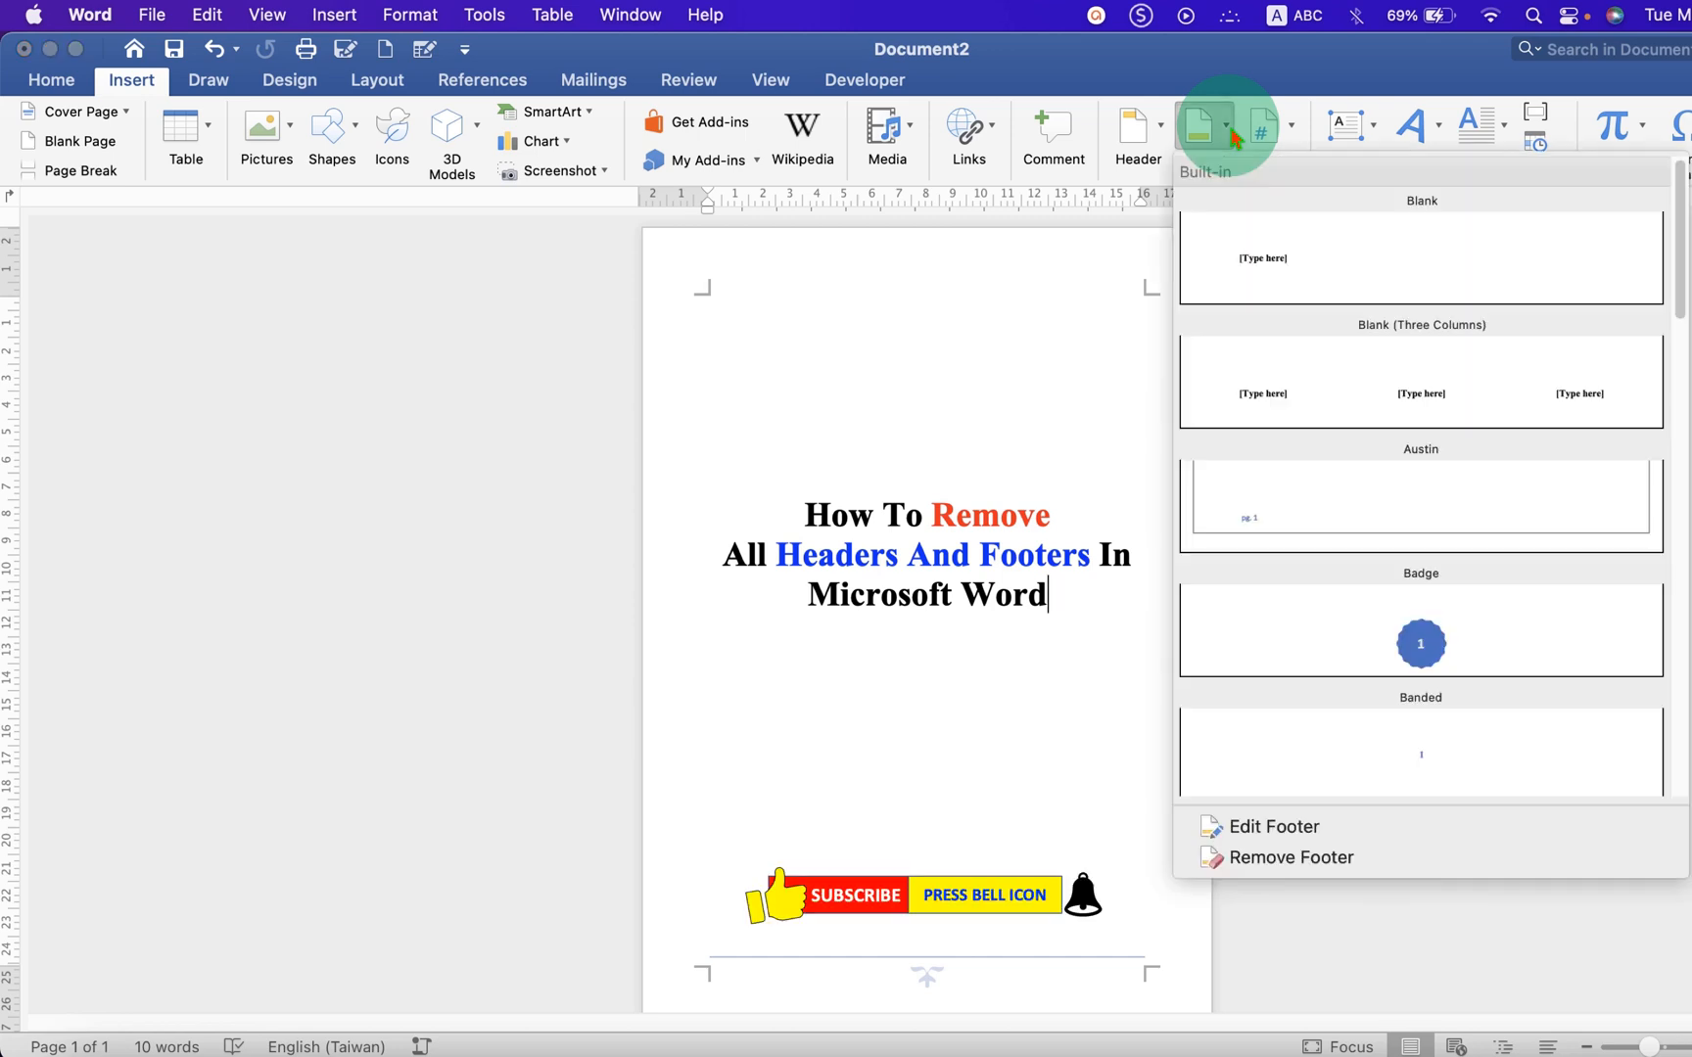
pyautogui.moveTo(1296, 858)
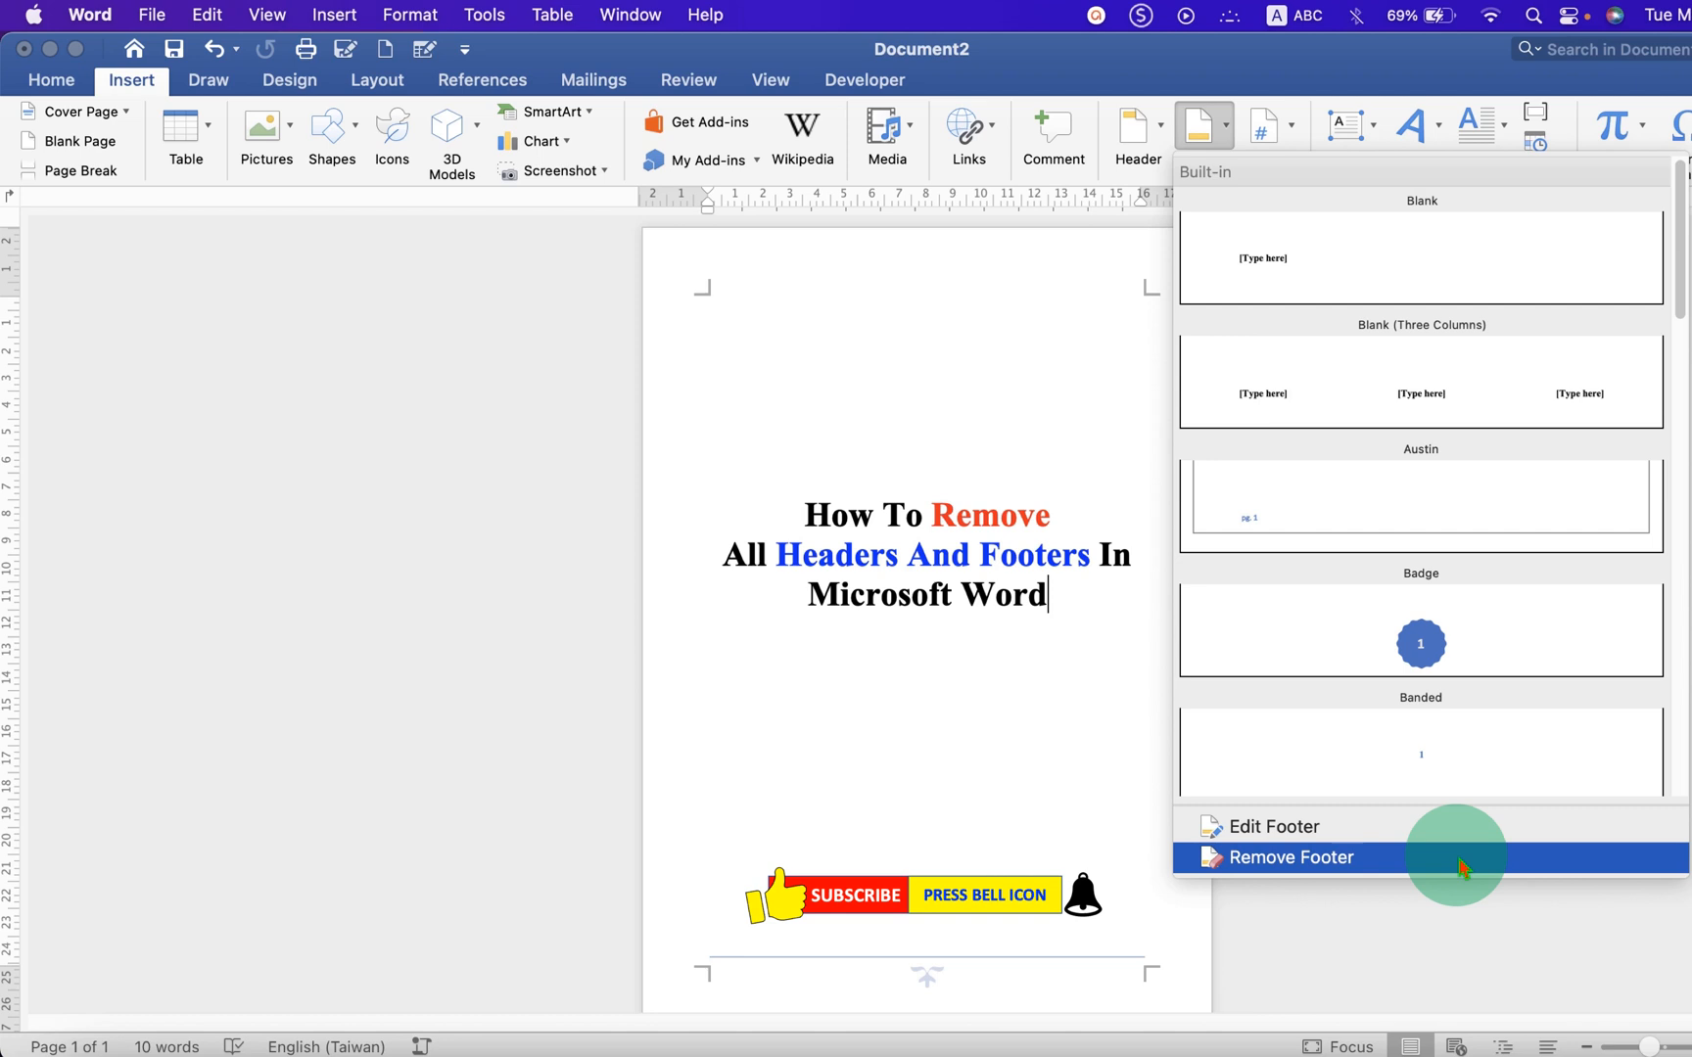
pyautogui.click(1292, 857)
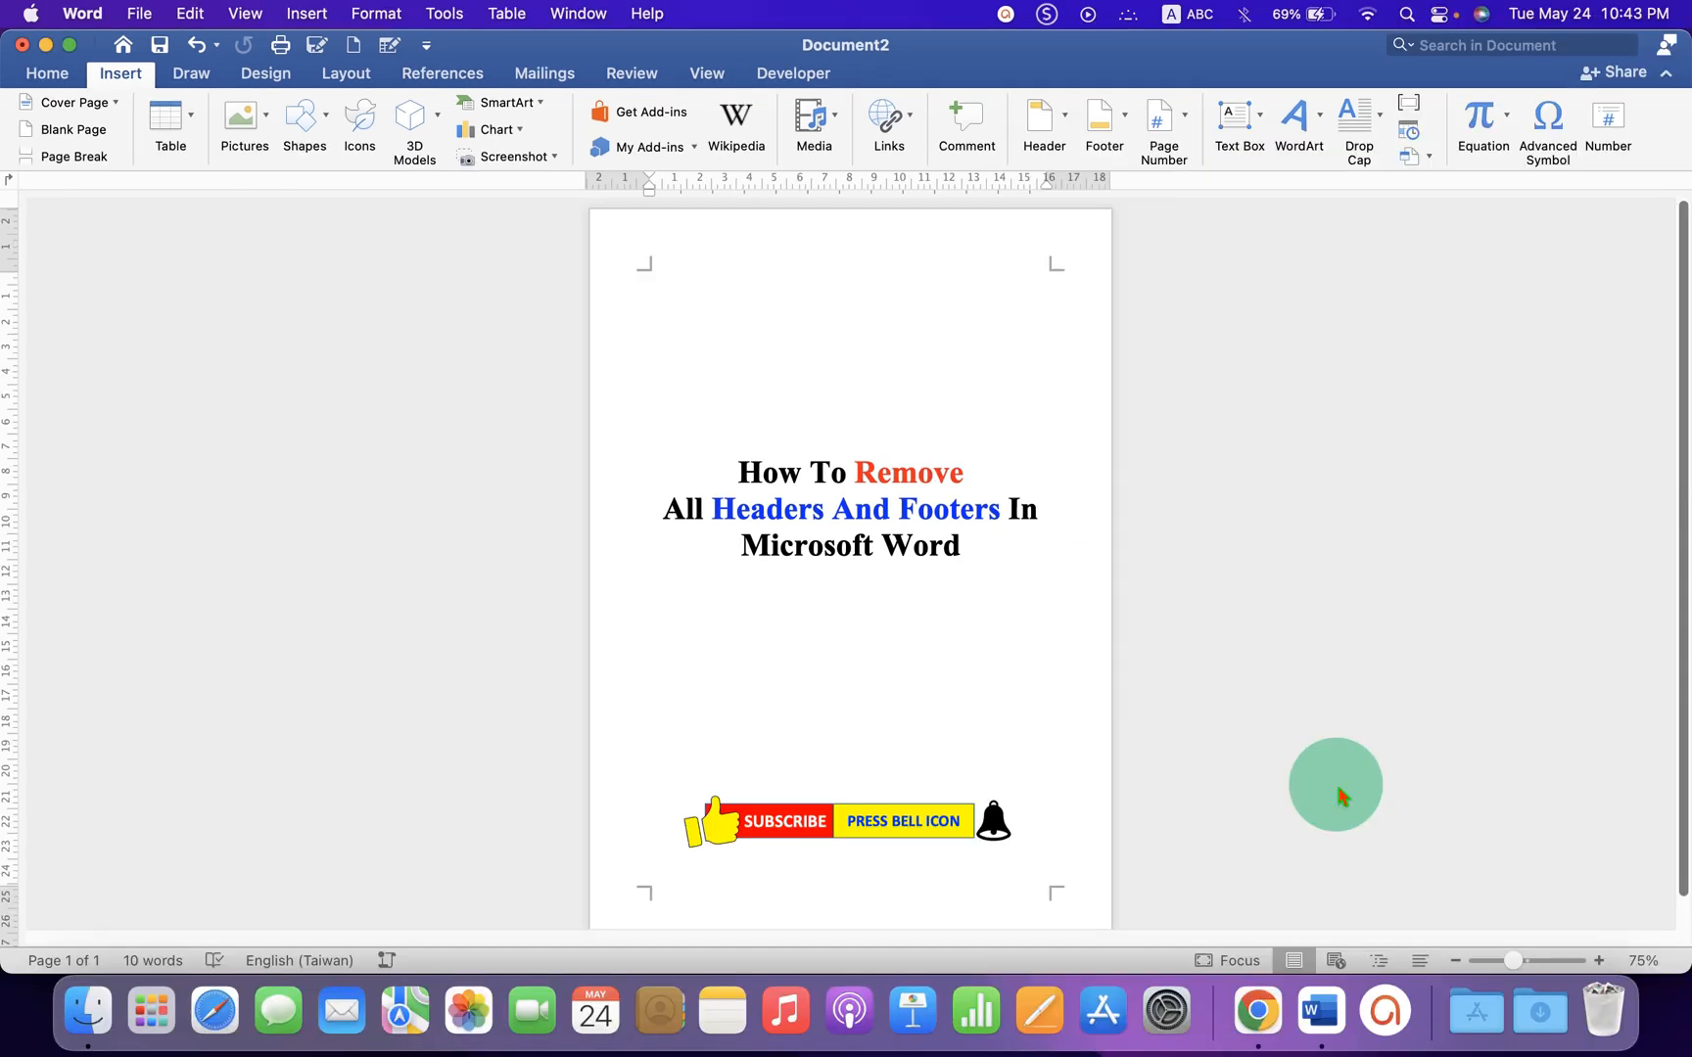
pyautogui.click(959, 544)
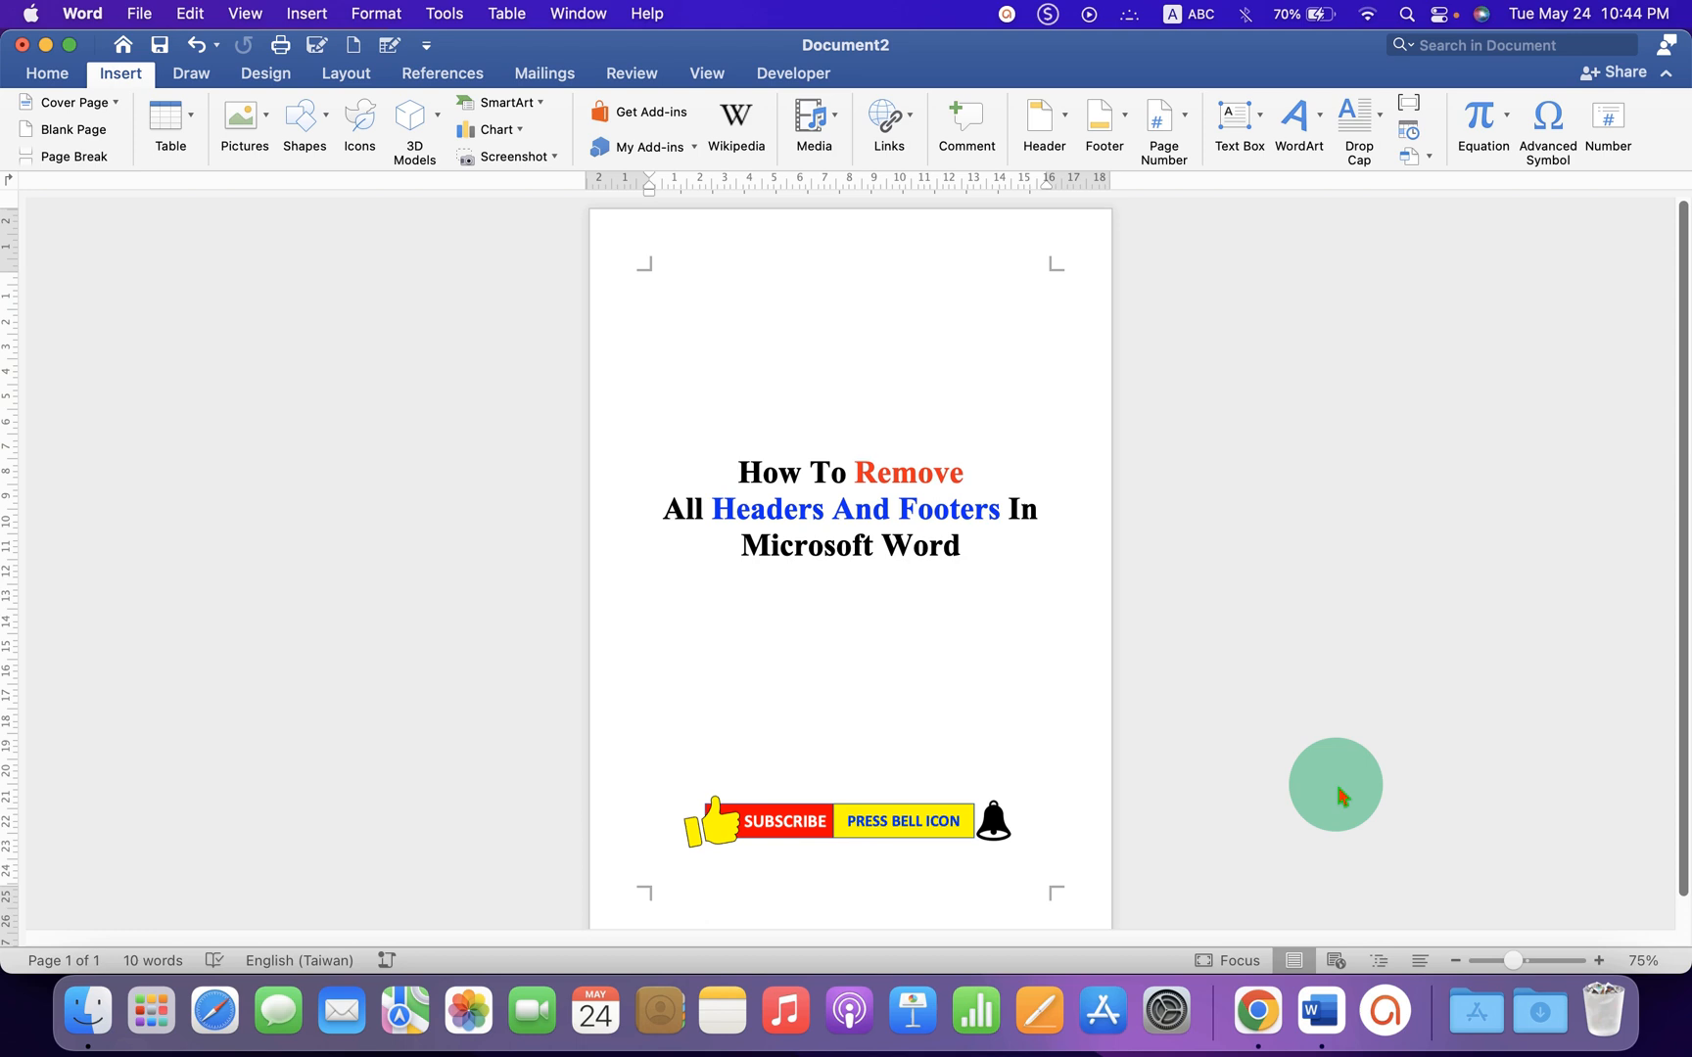
pyautogui.click(959, 544)
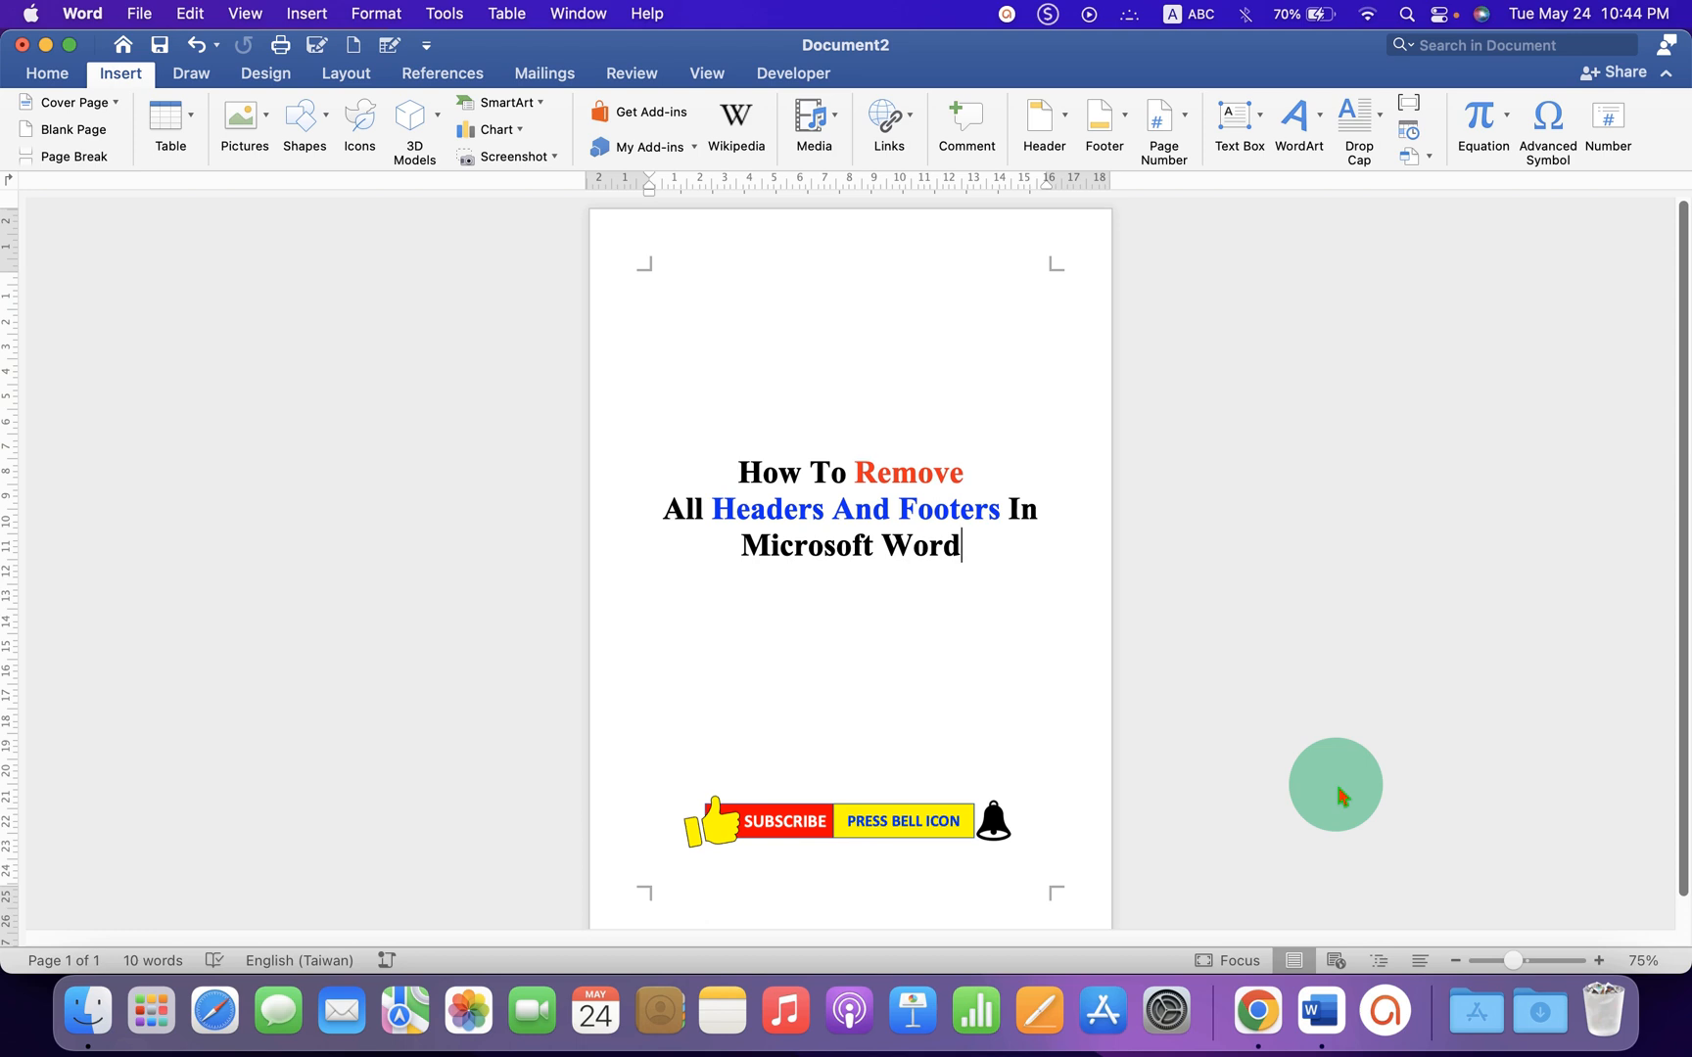